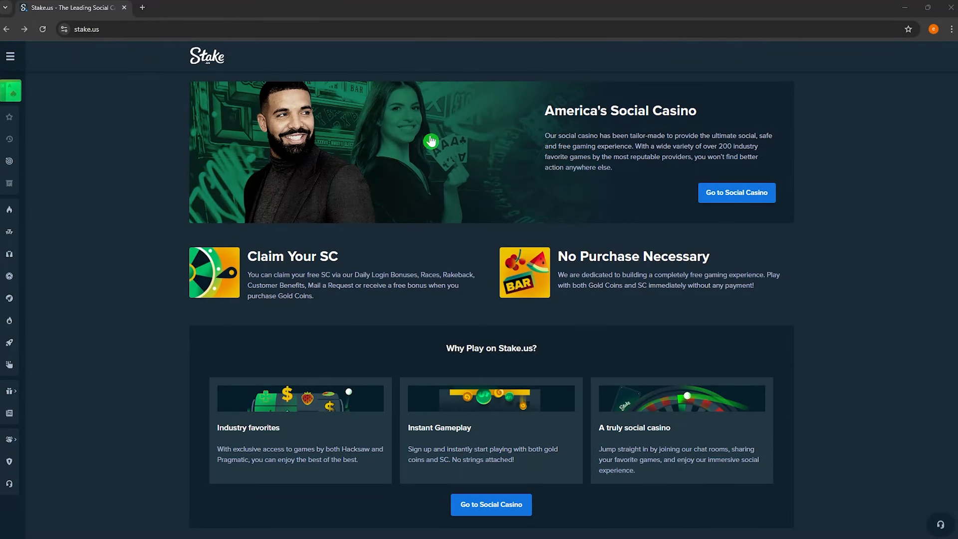
mouse_move(571, 316)
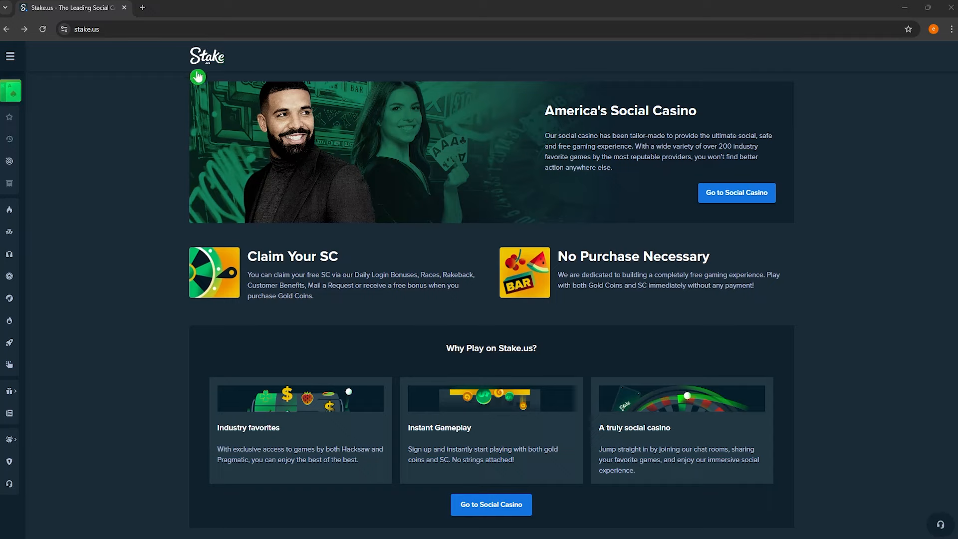
mouse_move(334, 331)
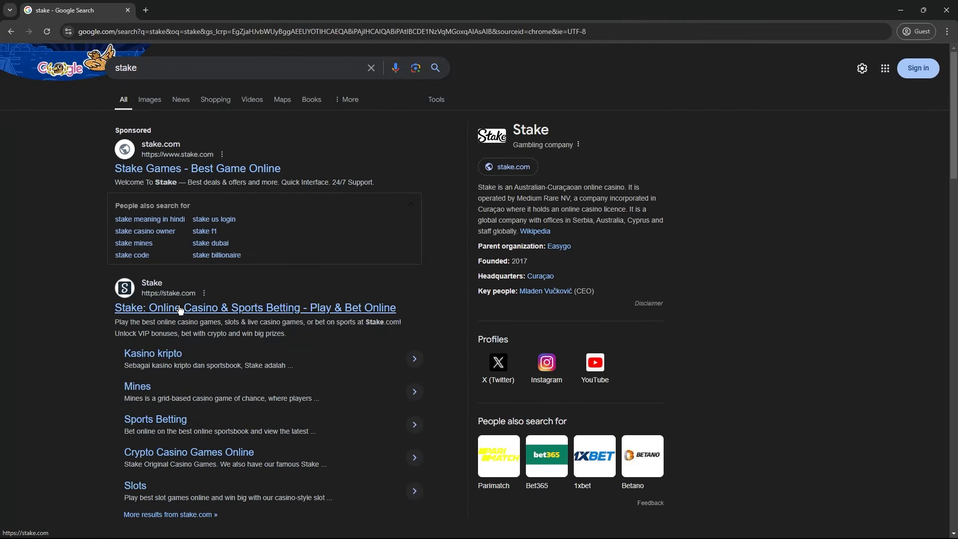
Open the 'Stake: Online Casino & Sports Betting' result from the Google results.
click(255, 307)
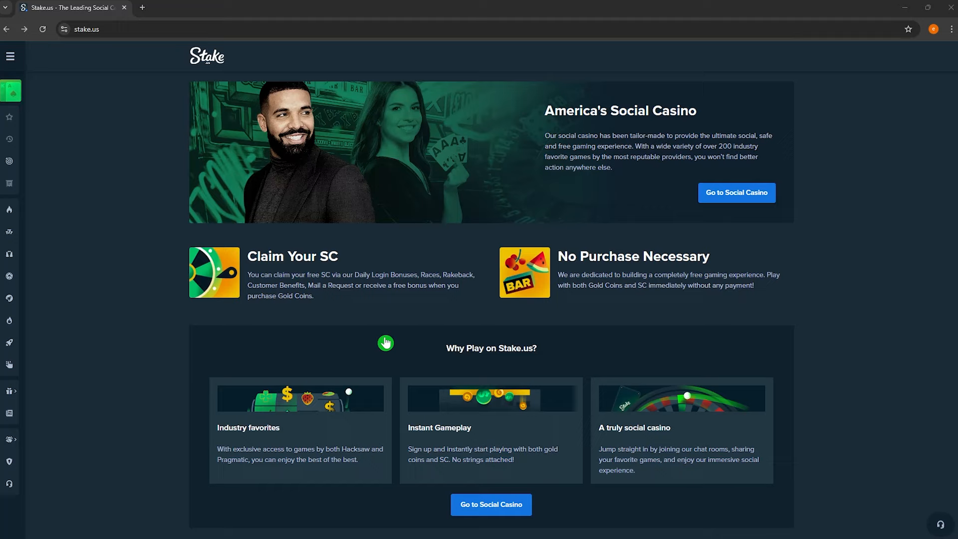
mouse_move(439, 382)
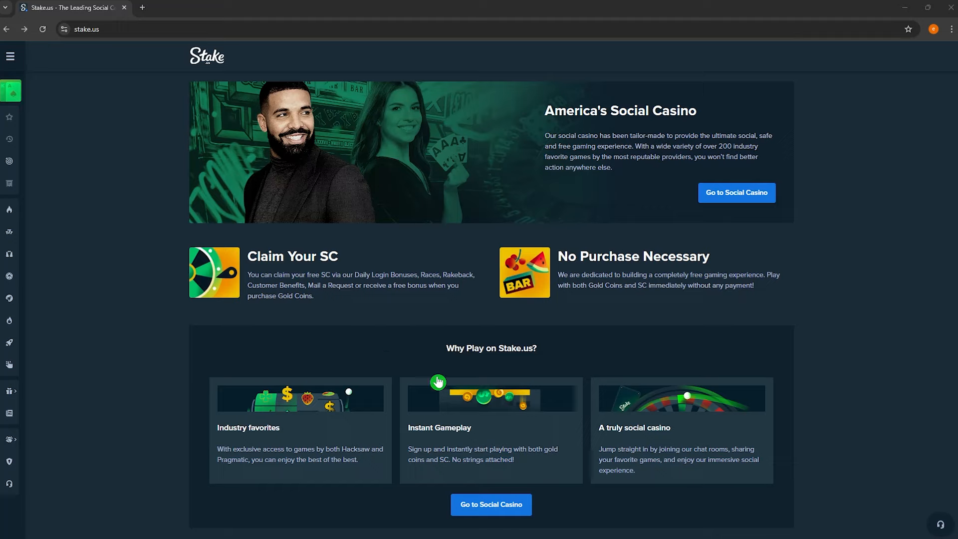
mouse_move(371, 321)
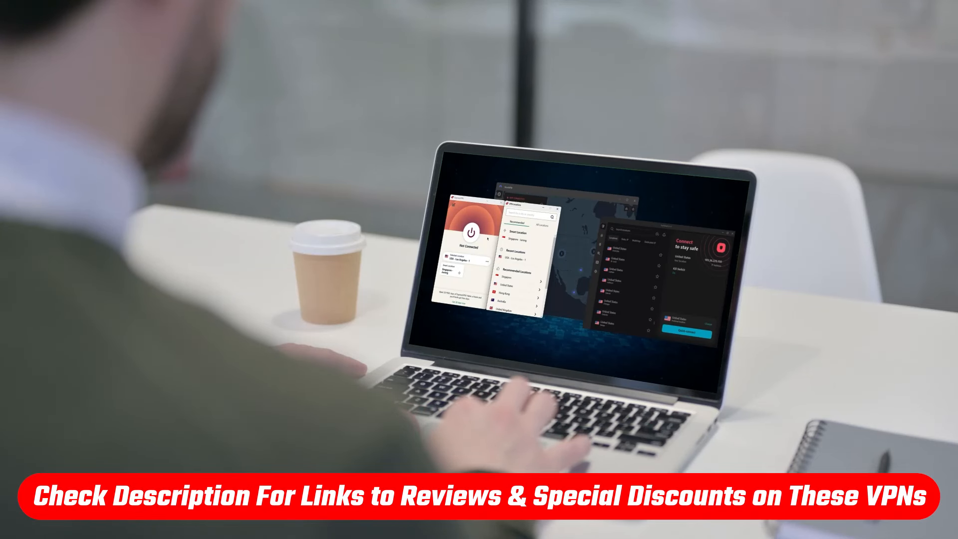
text(sta)
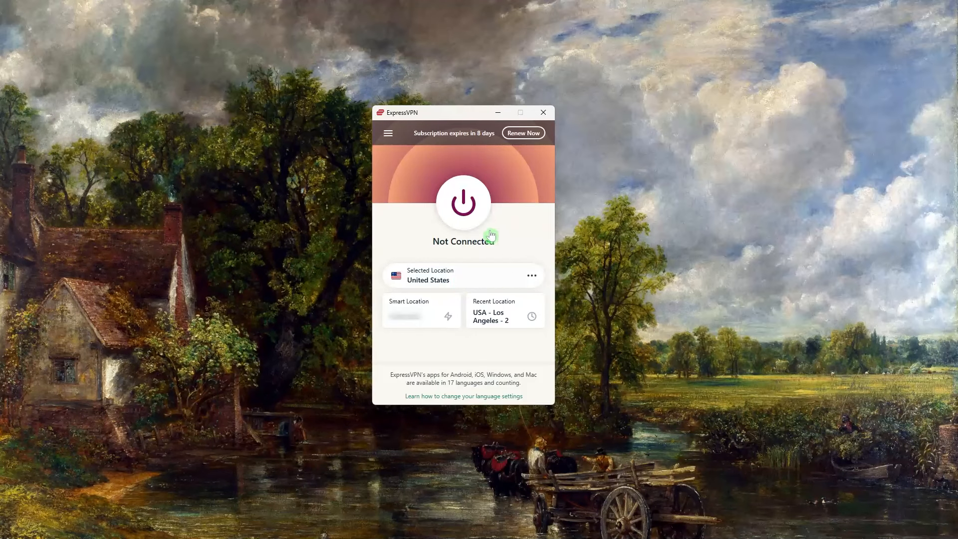
Connect using the recent location tile USA - Los Angeles - 2.
click(463, 202)
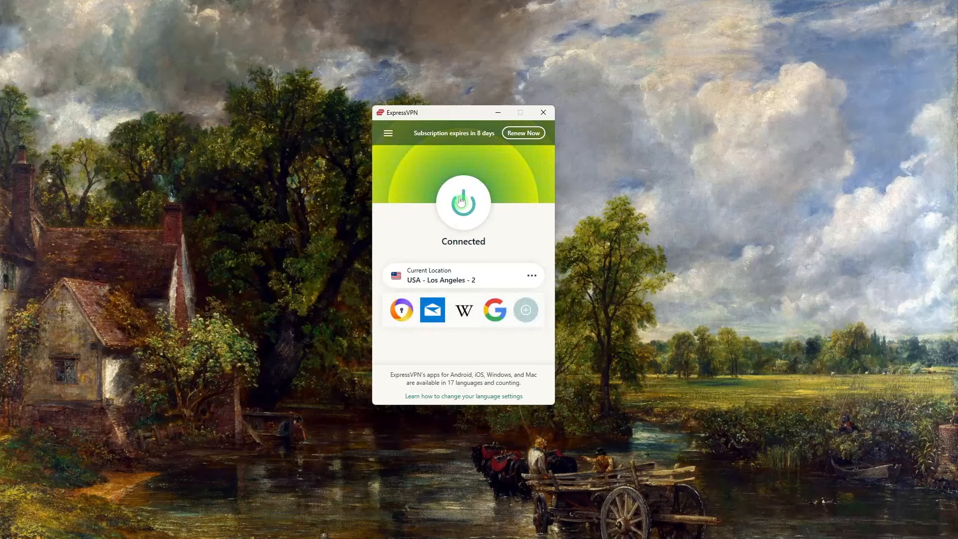
mouse_move(466, 203)
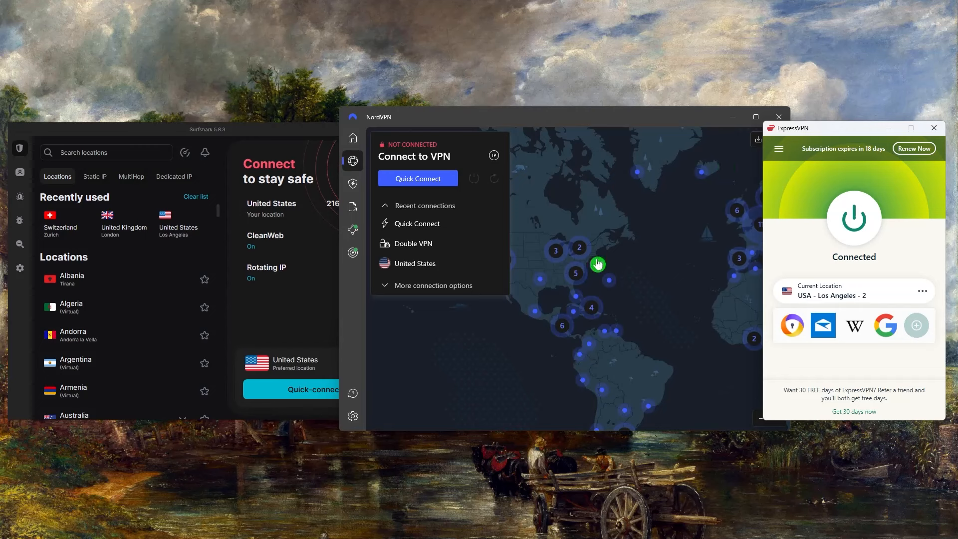
mouse_move(646, 221)
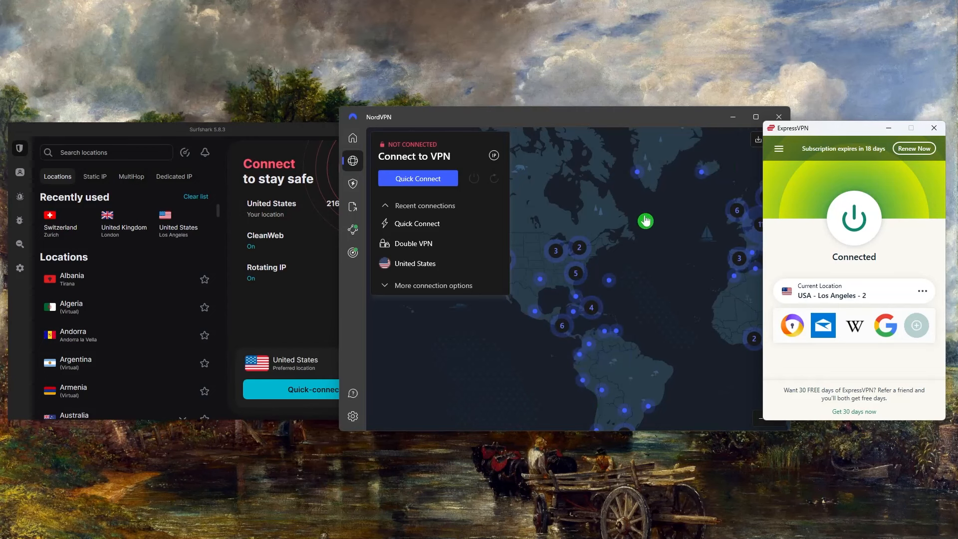
mouse_move(693, 405)
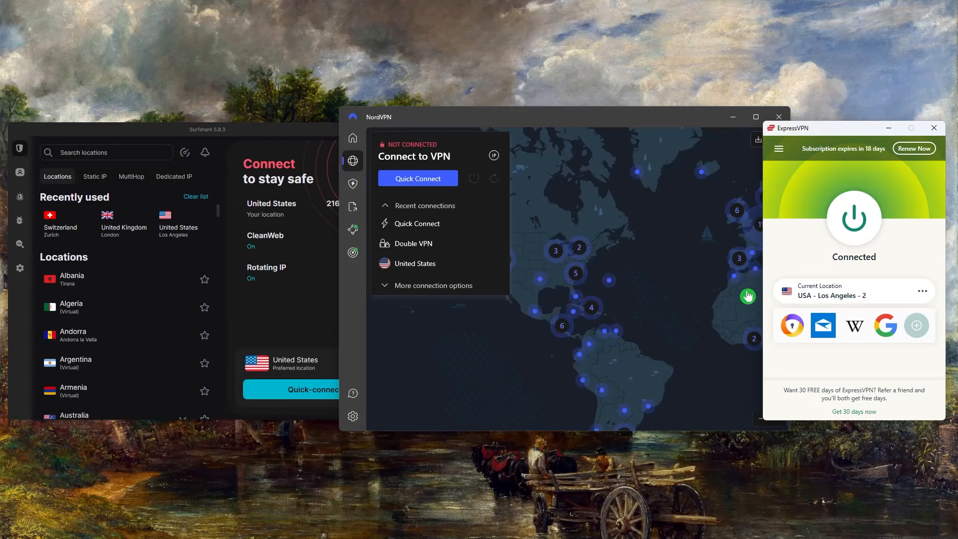
mouse_move(808, 289)
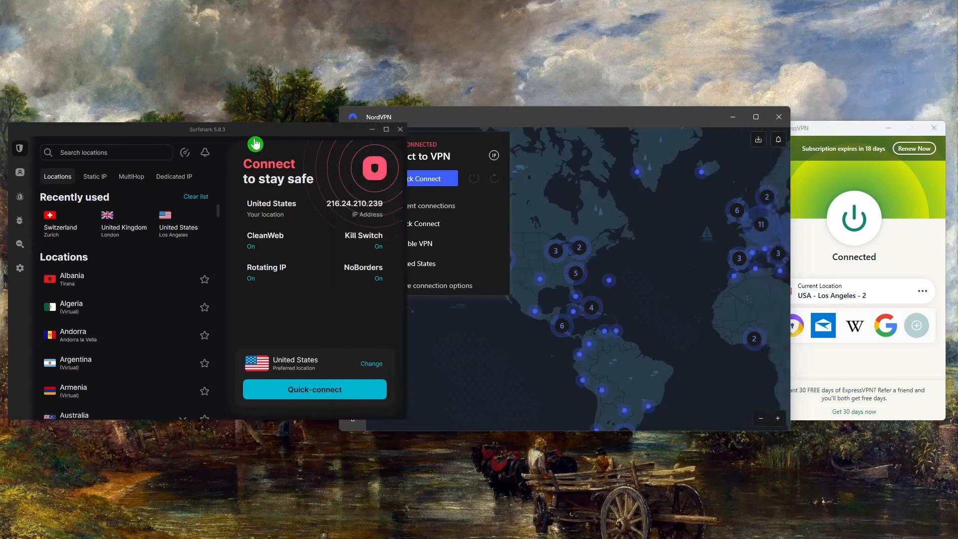
mouse_move(721, 228)
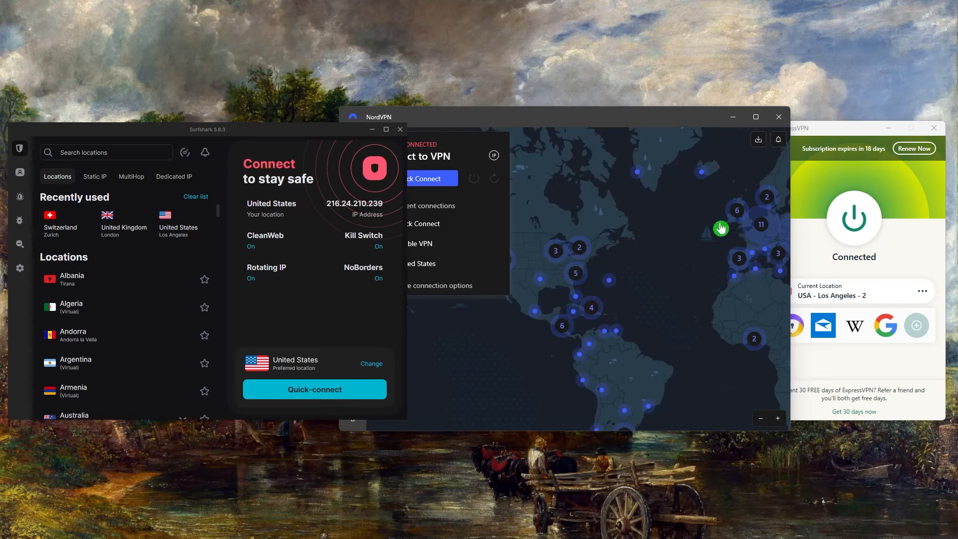
mouse_move(526, 378)
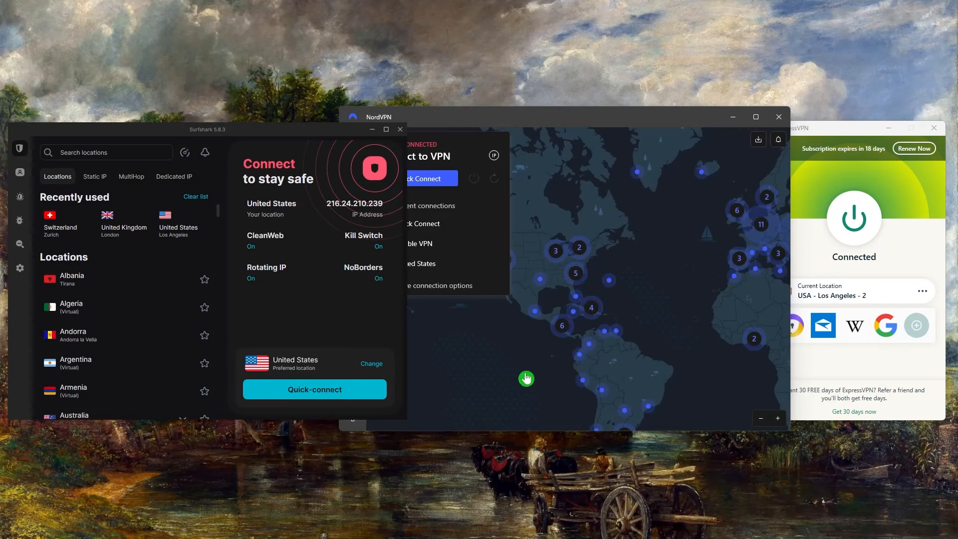
mouse_move(530, 378)
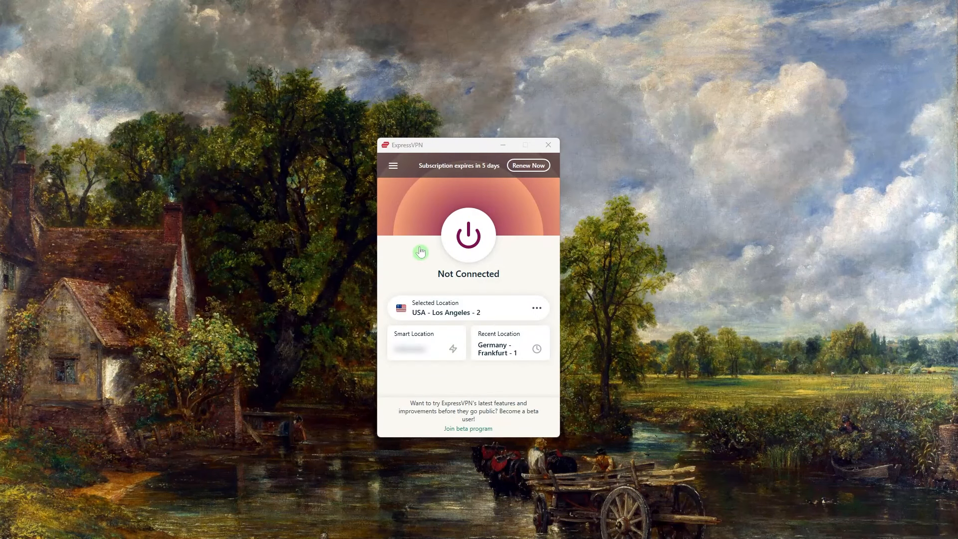
mouse_move(431, 255)
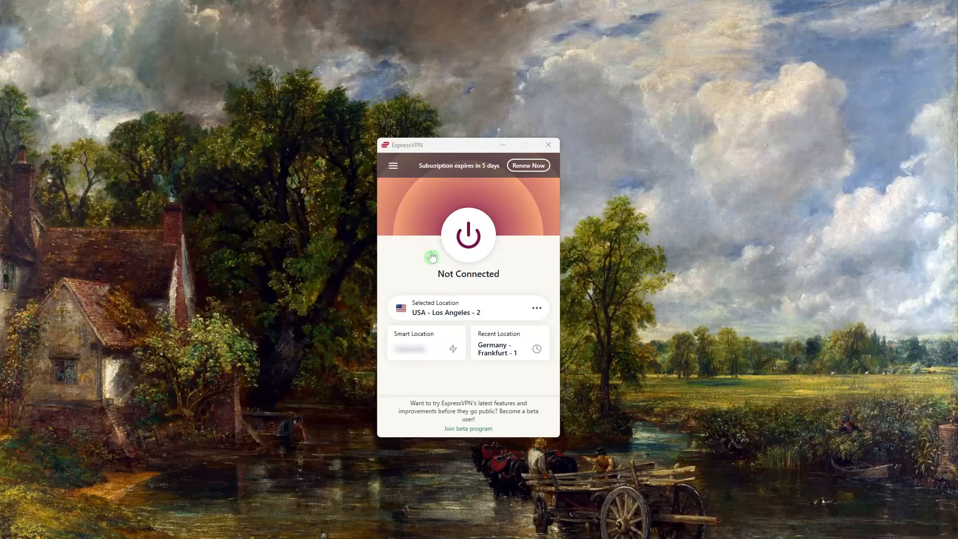
Press the power button to begin connecting to USA - Los Angeles - 2.
click(467, 235)
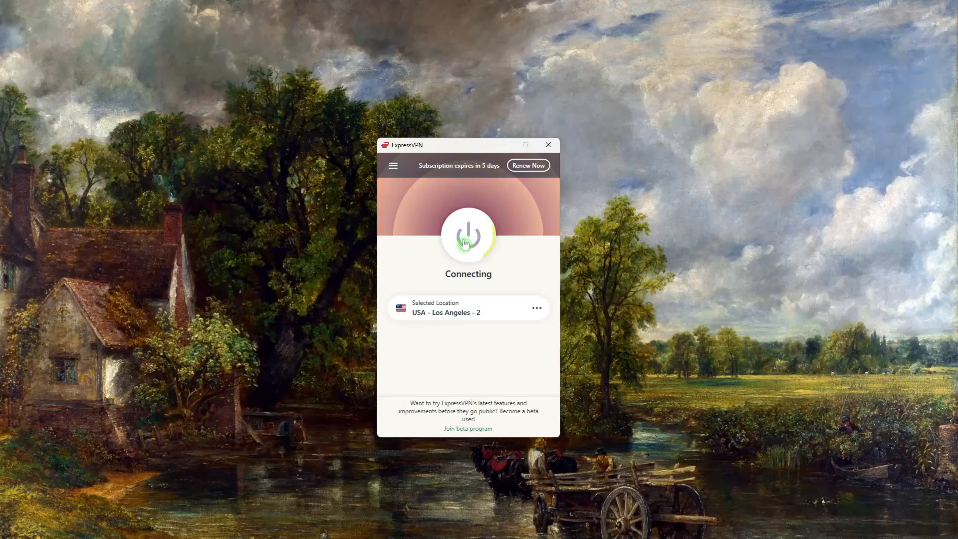
click(468, 235)
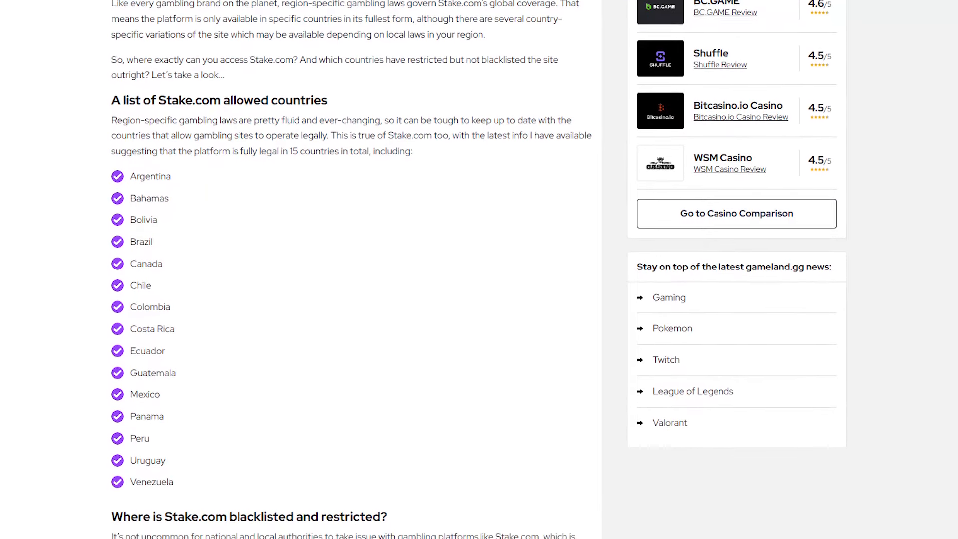
scroll(down, 3)
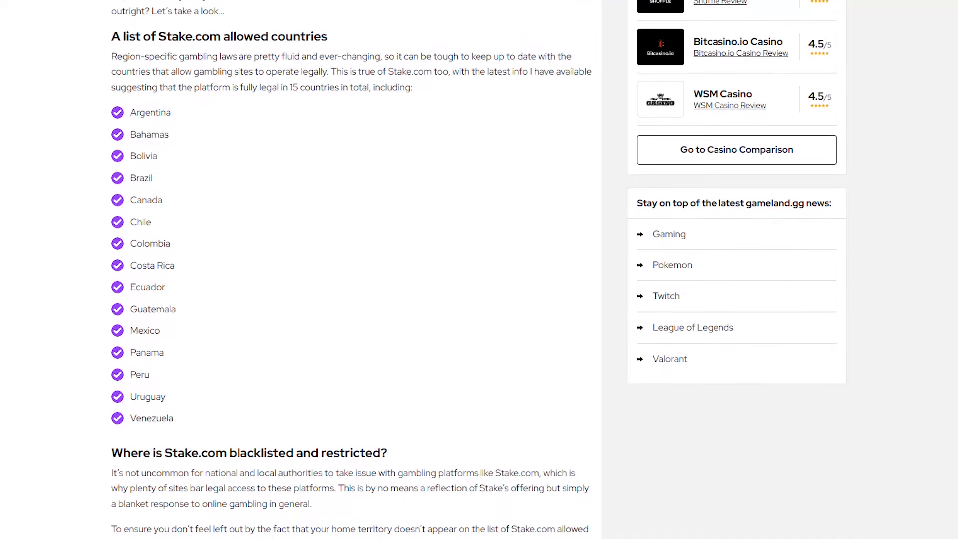
scroll(down, 3)
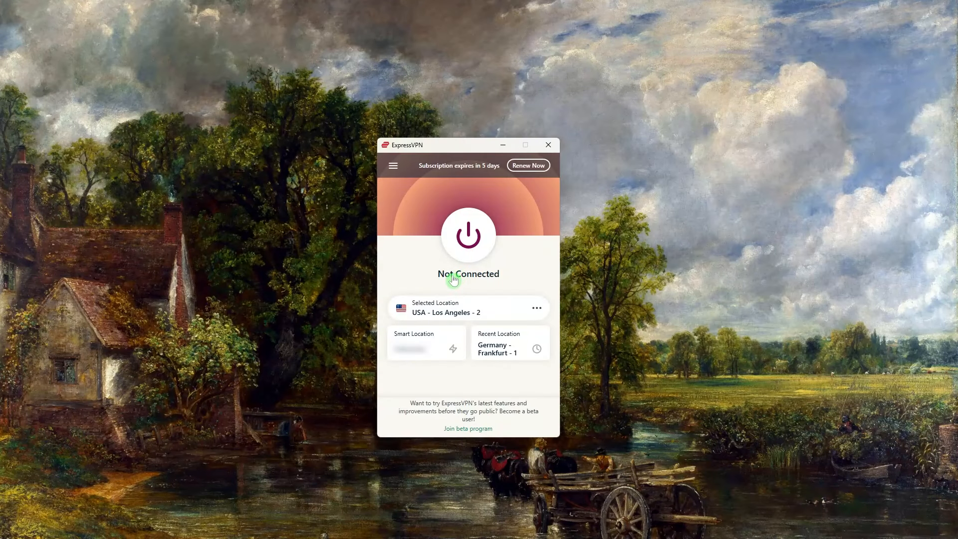
mouse_move(439, 233)
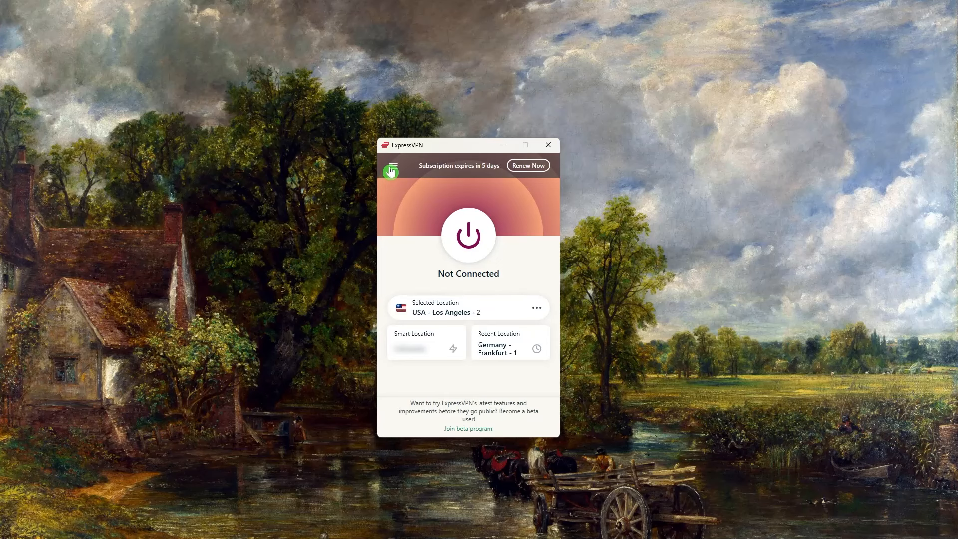
Open the ExpressVPN hamburger menu listing VPN Locations, Options and Help & Support.
click(392, 165)
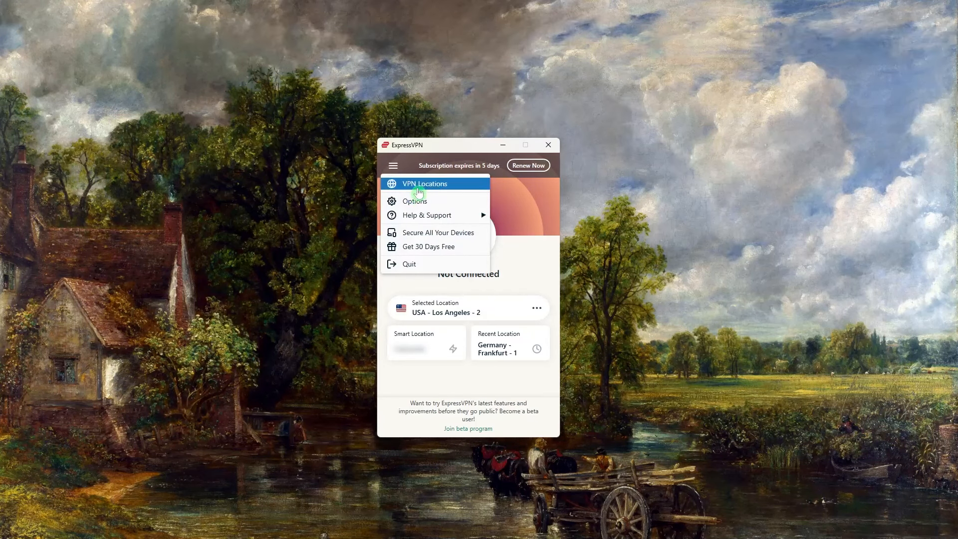
Search VPN locations for 'ge' and connect to Germany - Frankfurt - 1.
click(425, 183)
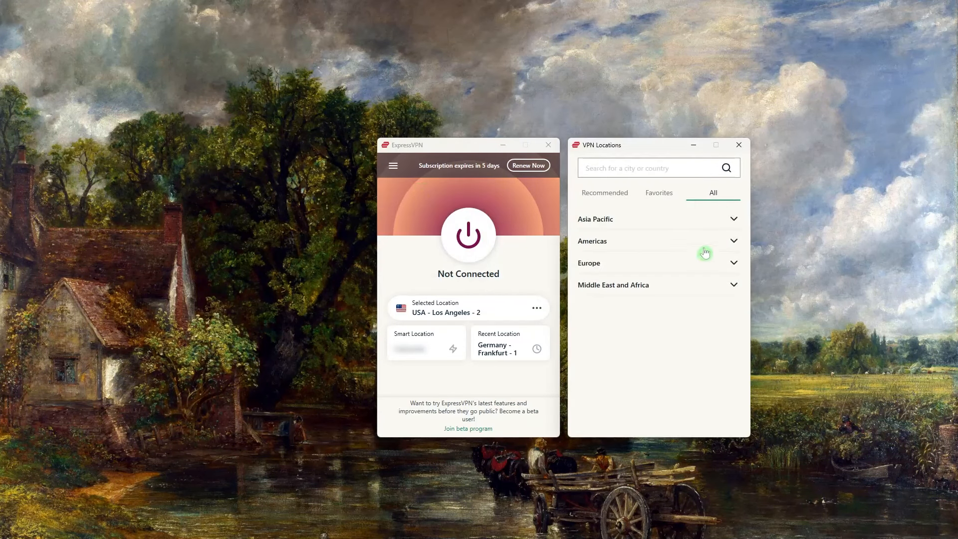
mouse_move(650, 226)
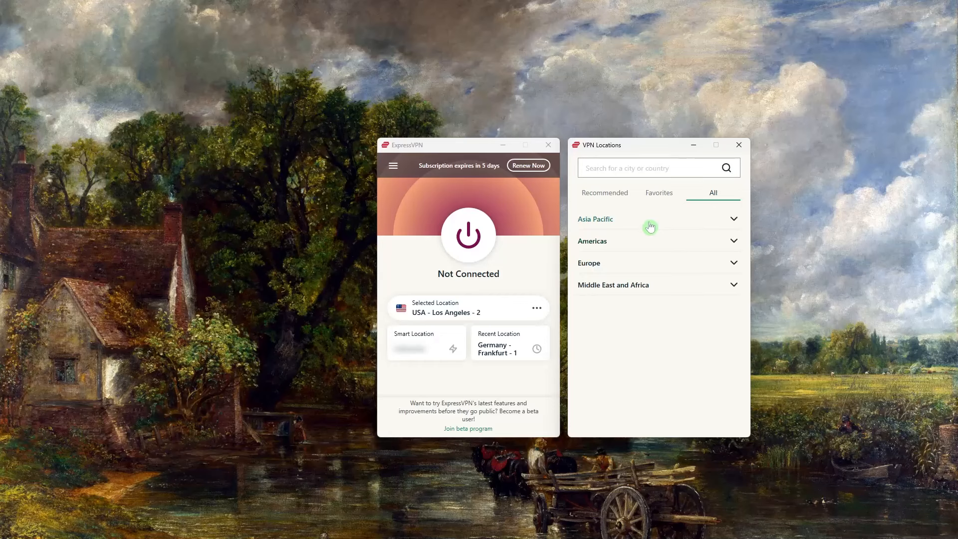
text(germany)
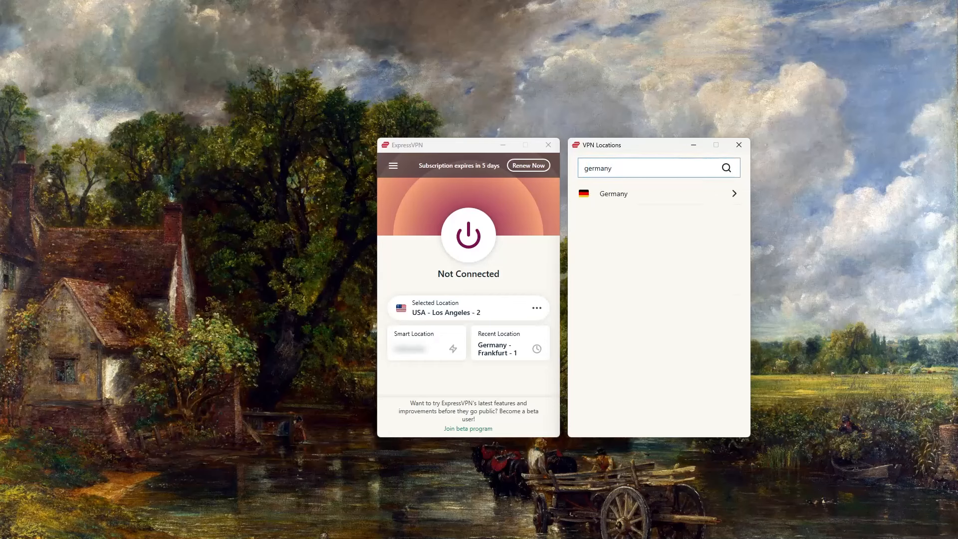
click(613, 194)
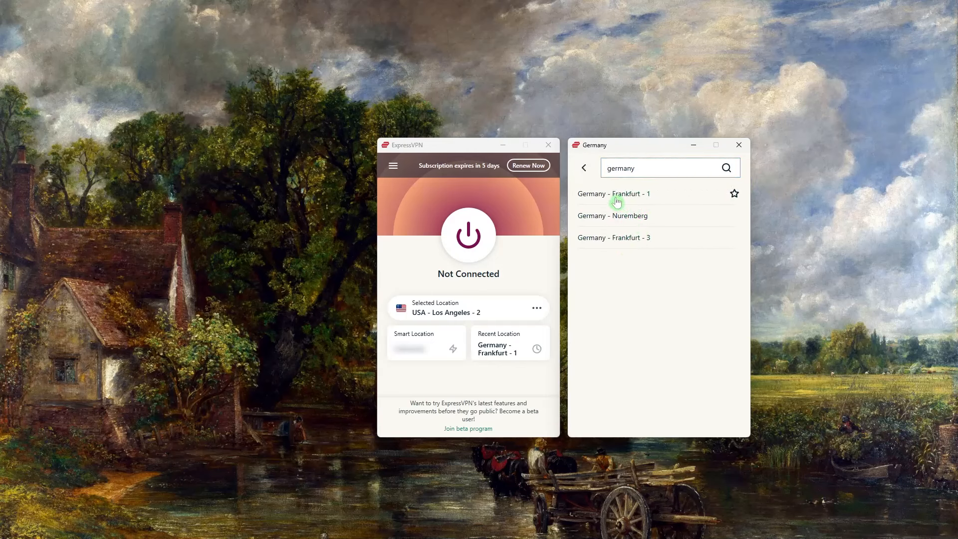
click(614, 193)
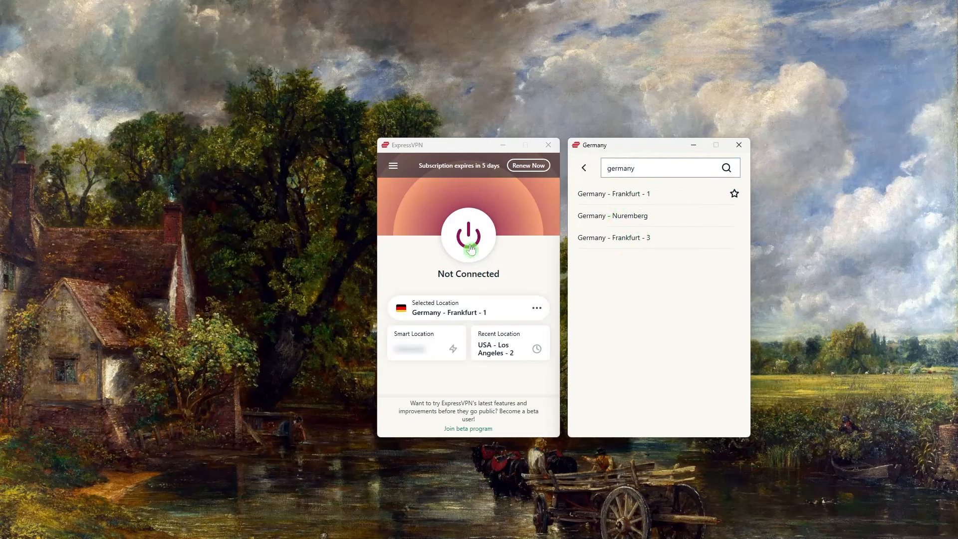
click(468, 236)
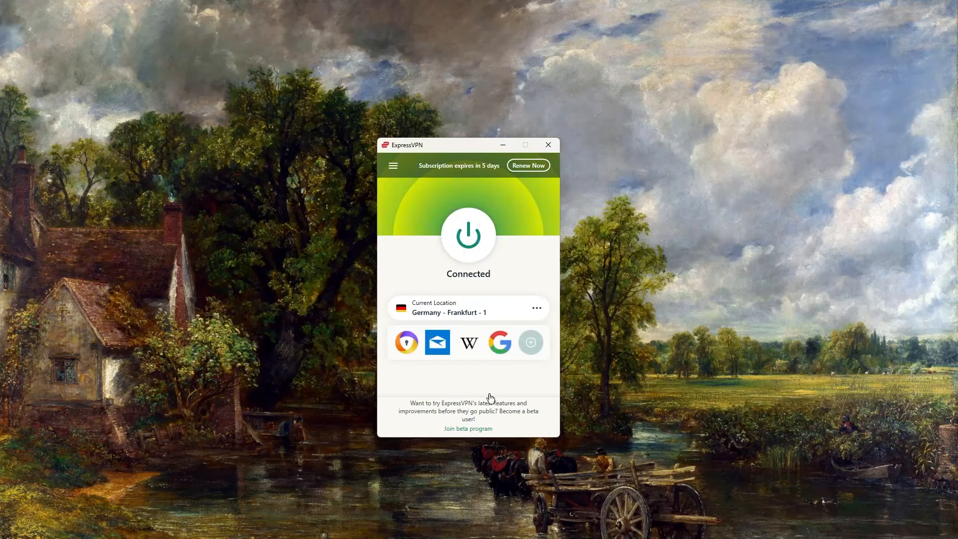
mouse_move(467, 322)
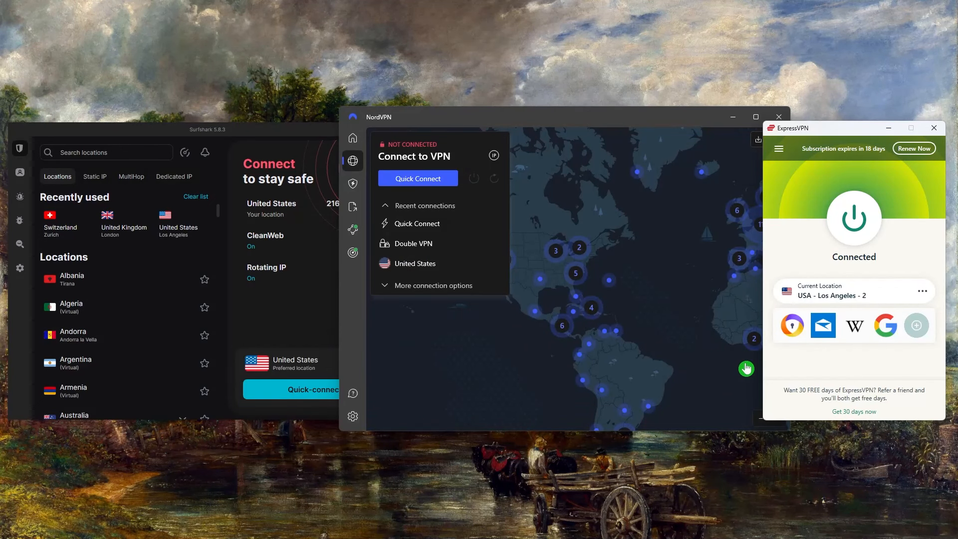
mouse_move(665, 206)
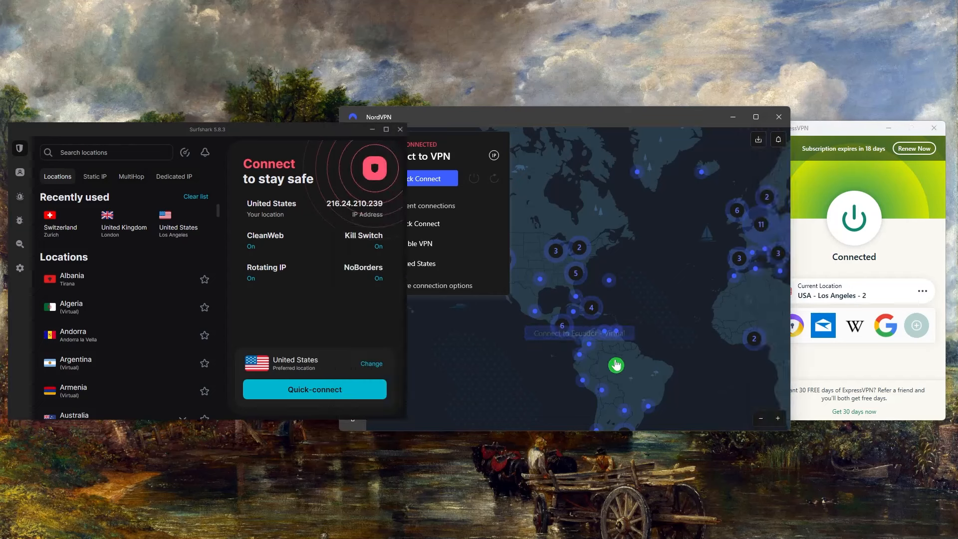
mouse_move(402, 233)
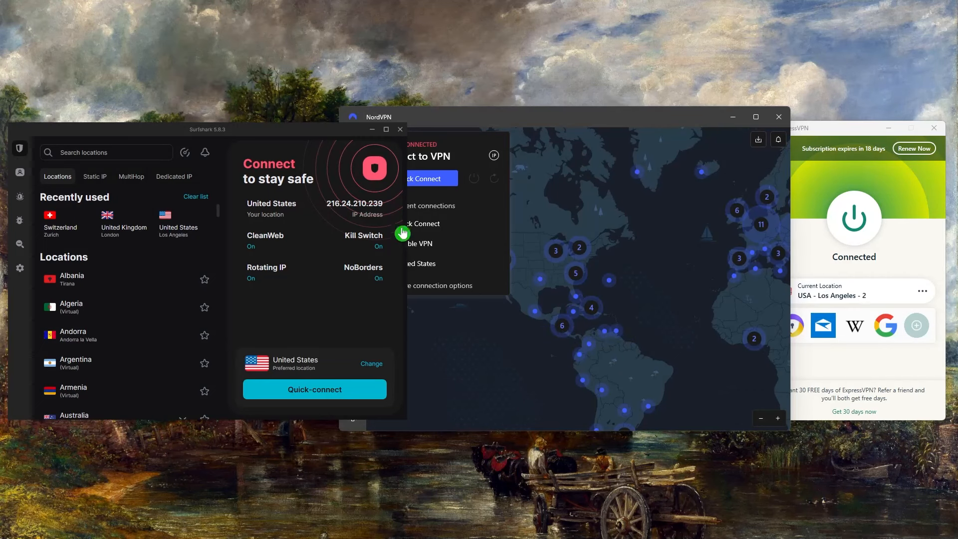